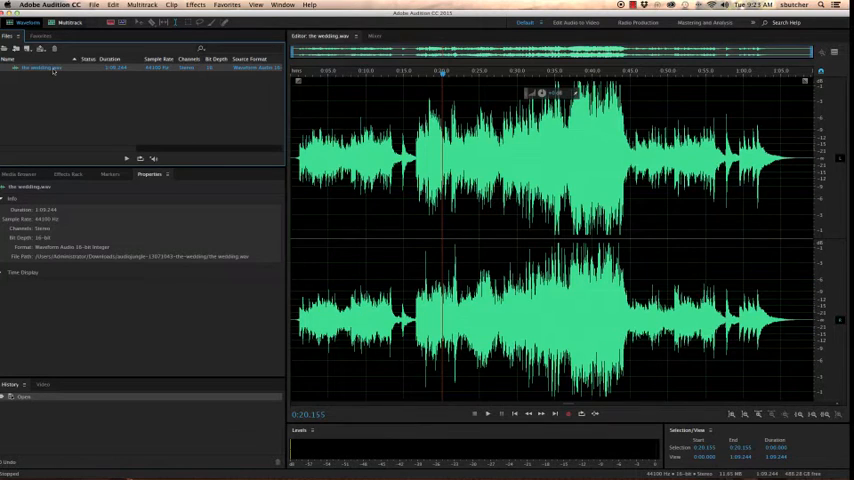
Step: Create the multitrack session 'Remix' with the wedding audio on Track 1
click(70, 23)
text(Remi)
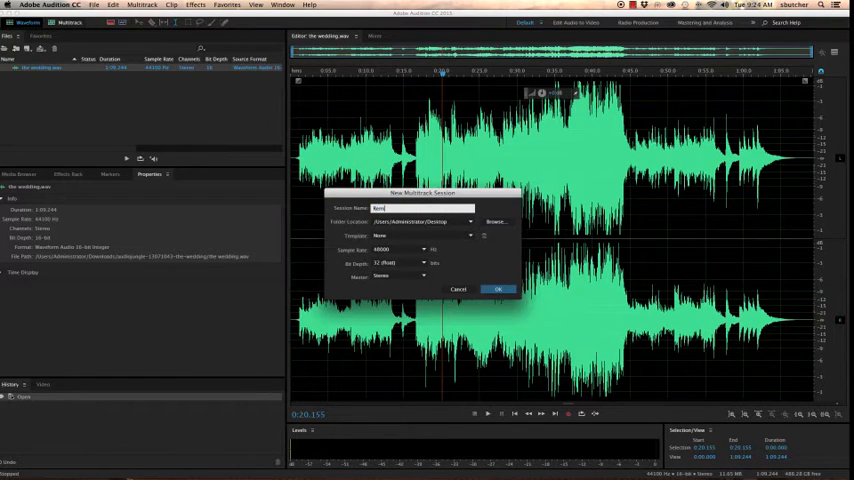
click(498, 289)
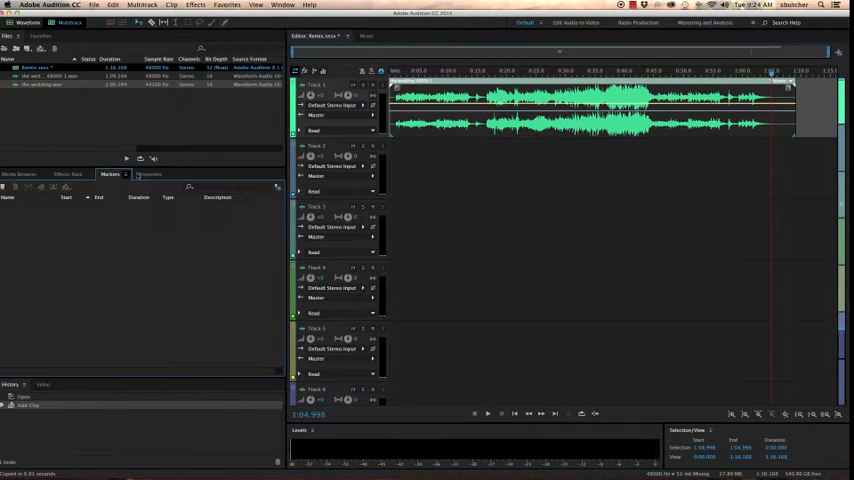
Step: Enable Remix on the wedding clip in Properties and let analysis finish
click(150, 174)
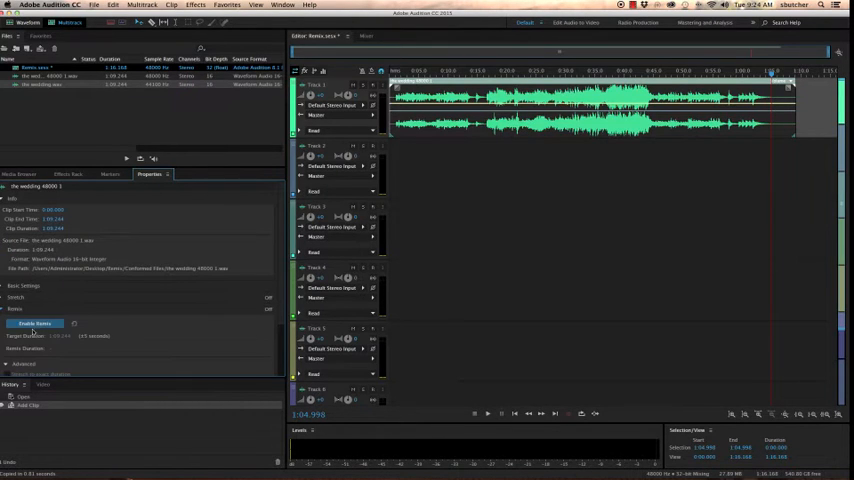
click(35, 323)
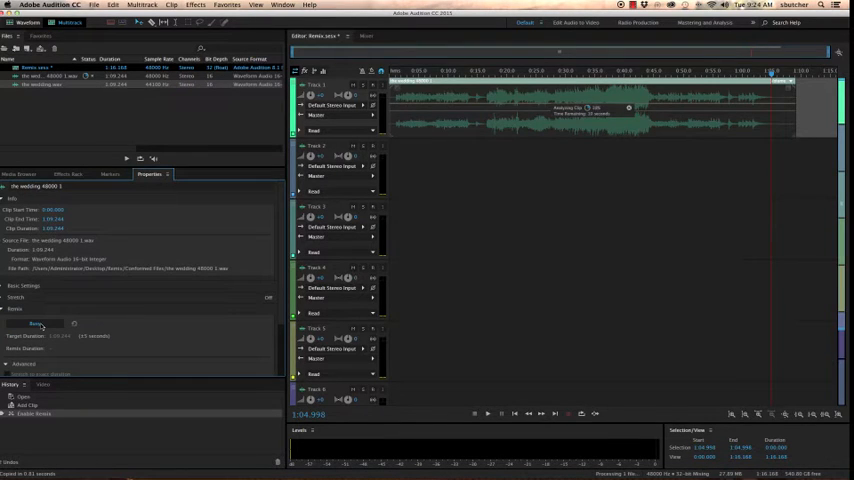
click(35, 323)
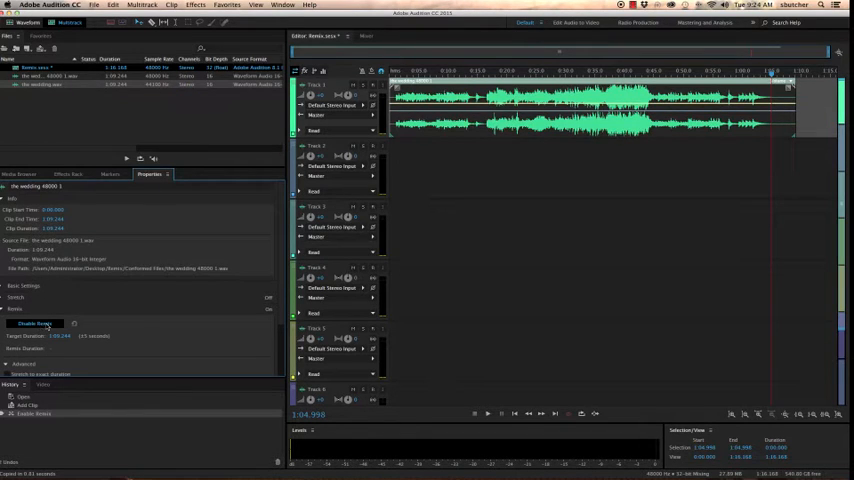
mouse_move(115, 328)
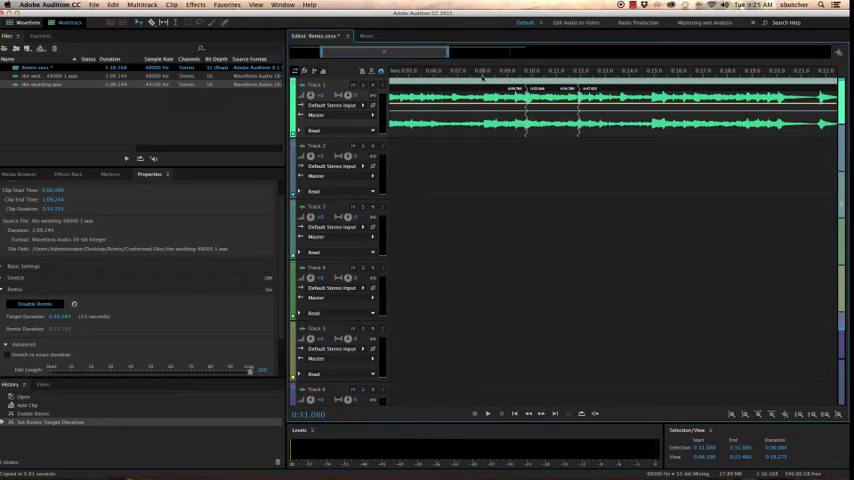
mouse_move(481, 77)
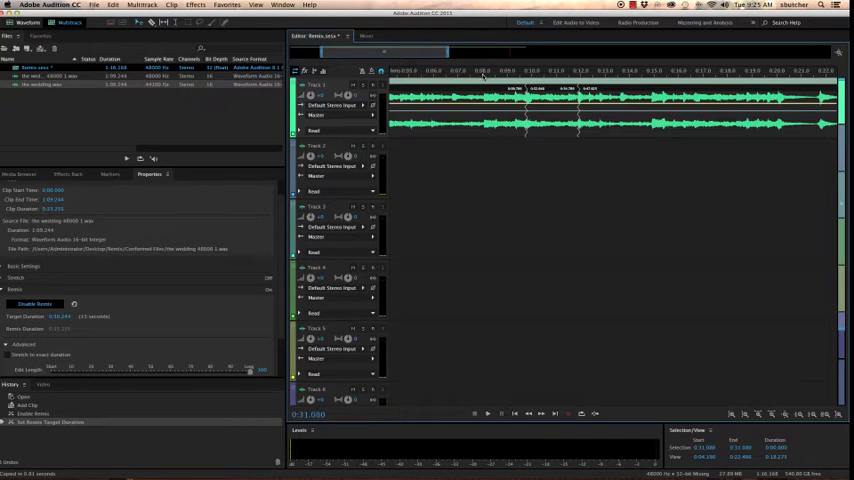
Step: Play the 30-second remix from about 8 seconds to audition its edits
click(483, 80)
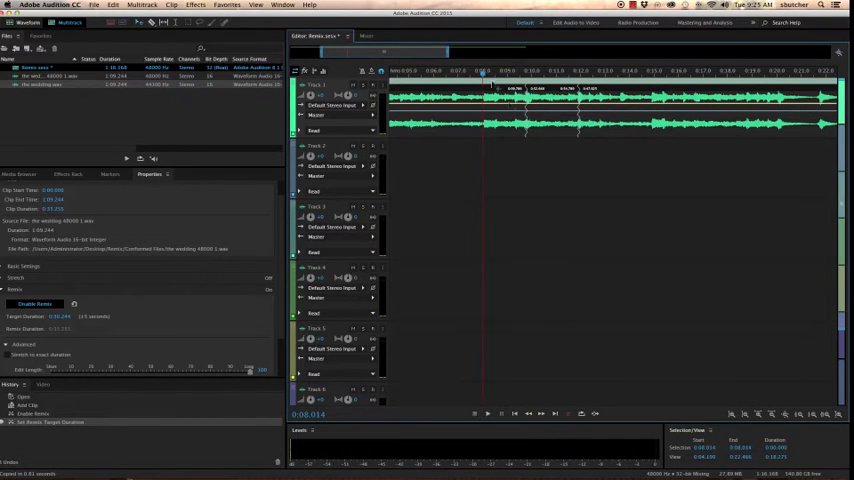
click(487, 413)
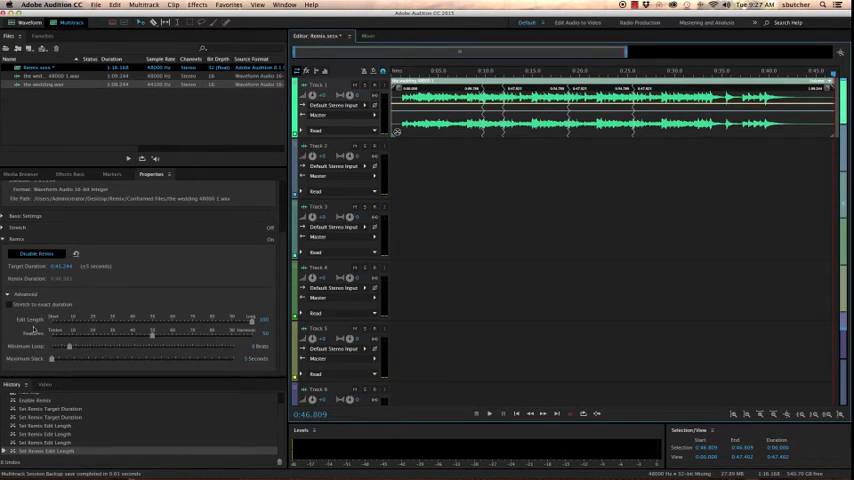
mouse_move(52, 358)
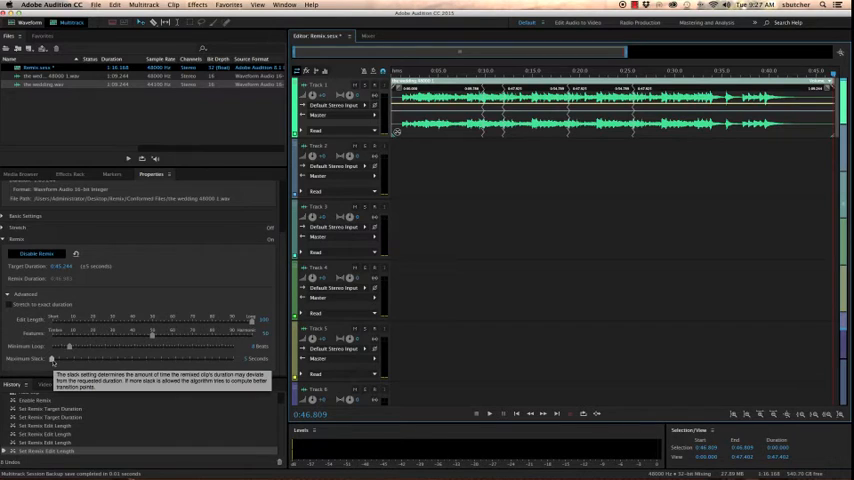
Step: Increase Maximum Slack so the remixed clip ends near 47 seconds
drag(53, 358, 130, 358)
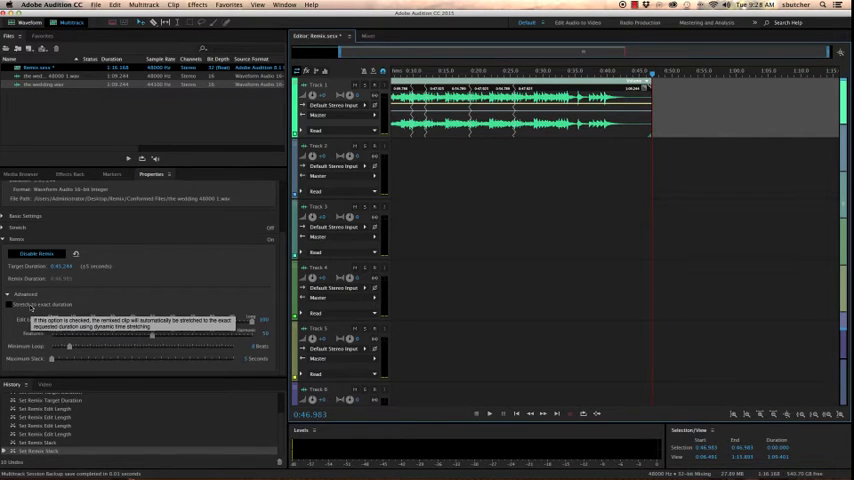
Step: Turn on Stretch to exact duration to fit the remix to 45 seconds
click(9, 305)
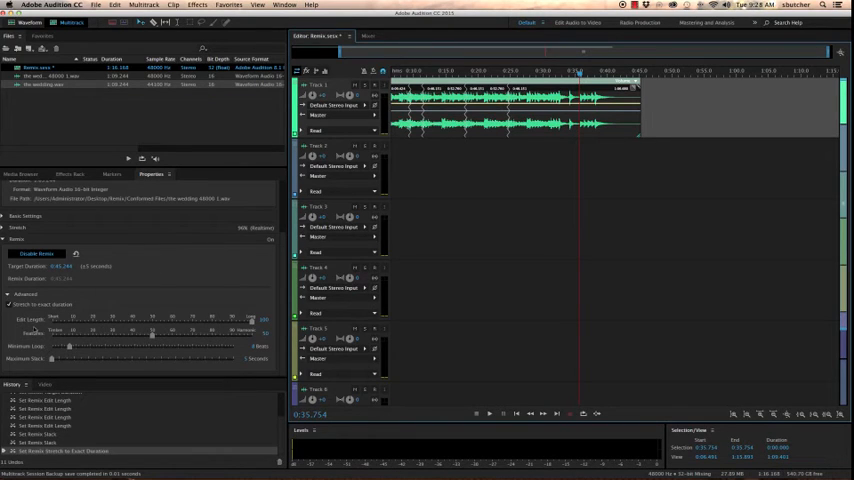
mouse_move(10, 304)
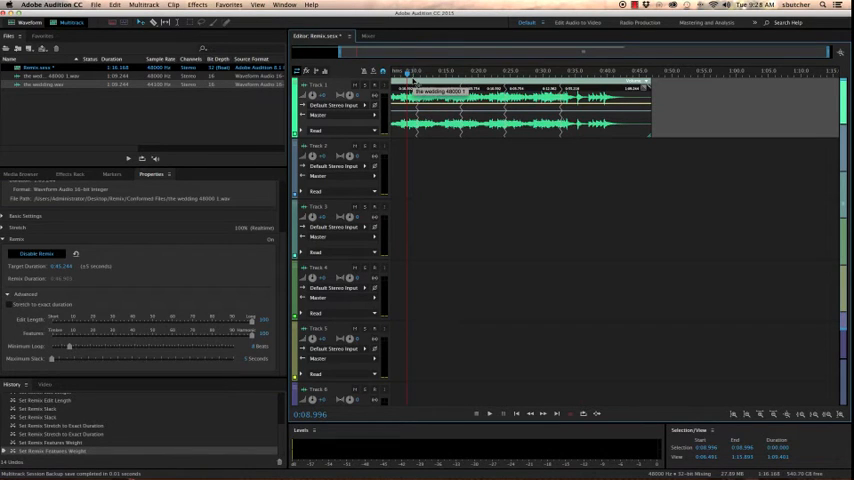
Step: Disable exact stretching, set Features to Harmonic, and cue playback near the start
click(489, 412)
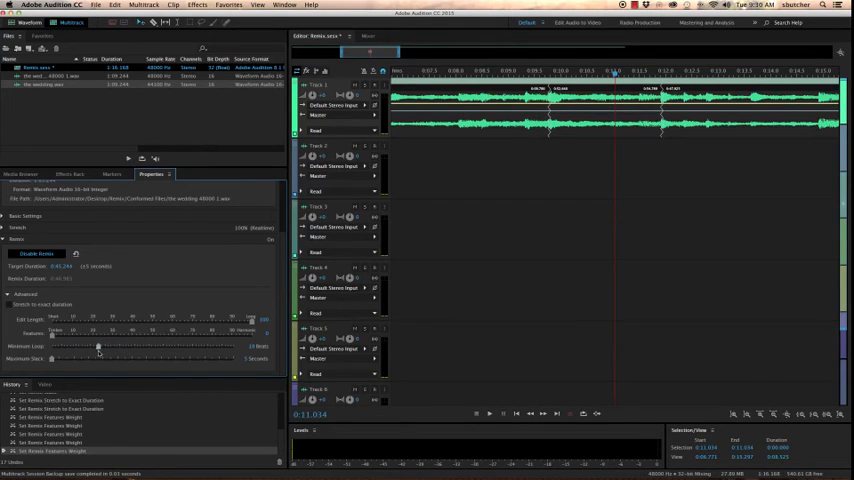
Step: Lengthen the Minimum Loop setting, leaving the remix ending near 47 seconds
drag(99, 346, 195, 346)
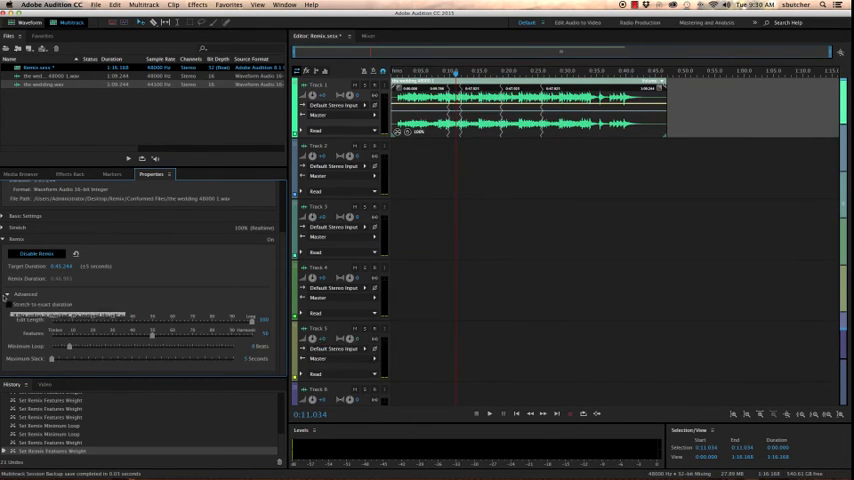
mouse_move(62, 266)
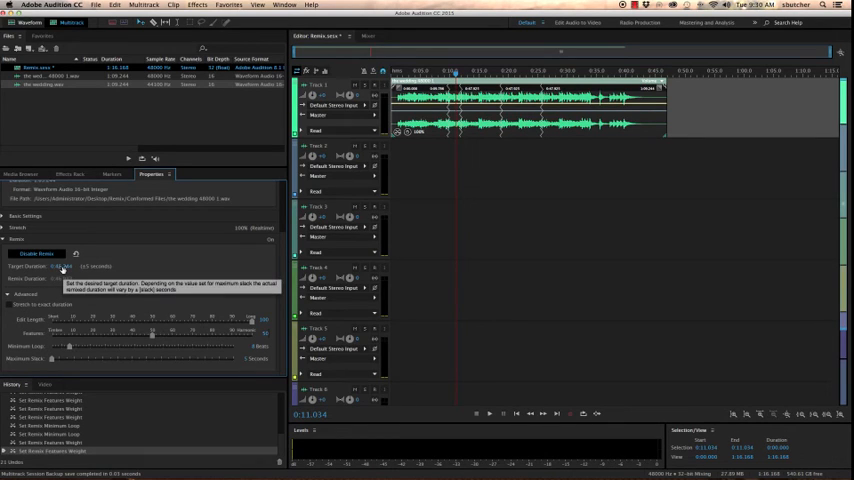
Step: Set the remix target to about 2:30 and play it from roughly 0:43
click(62, 266)
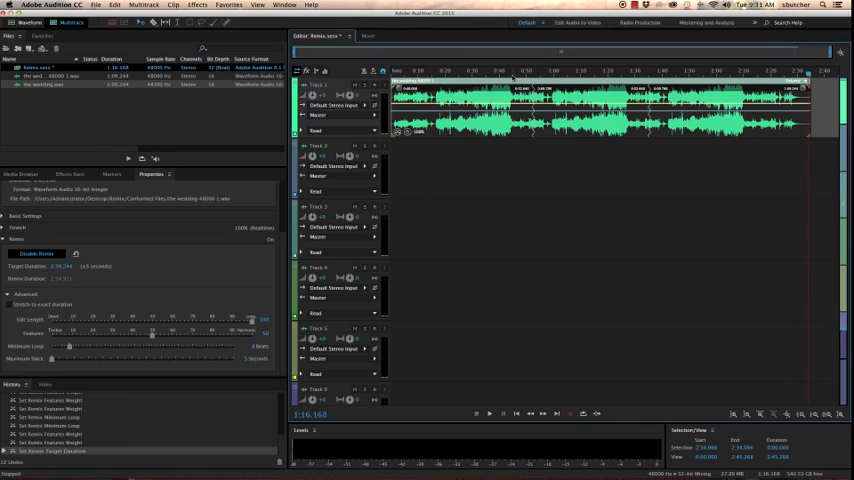
click(525, 71)
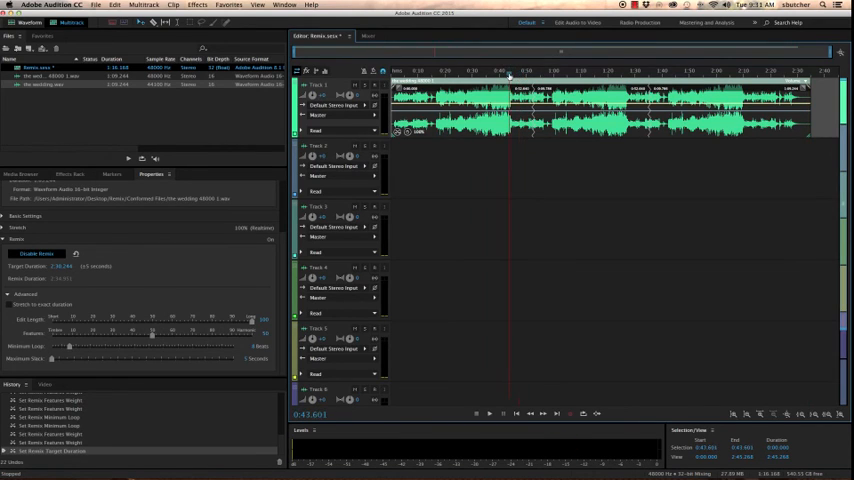
click(489, 413)
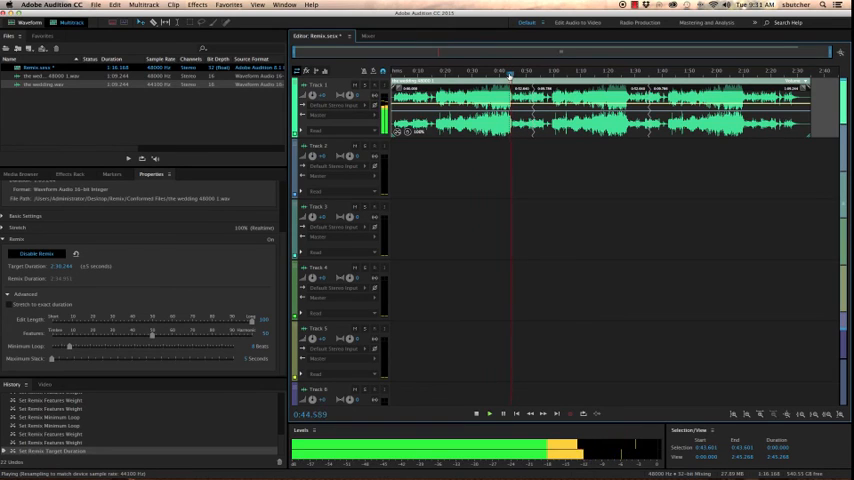